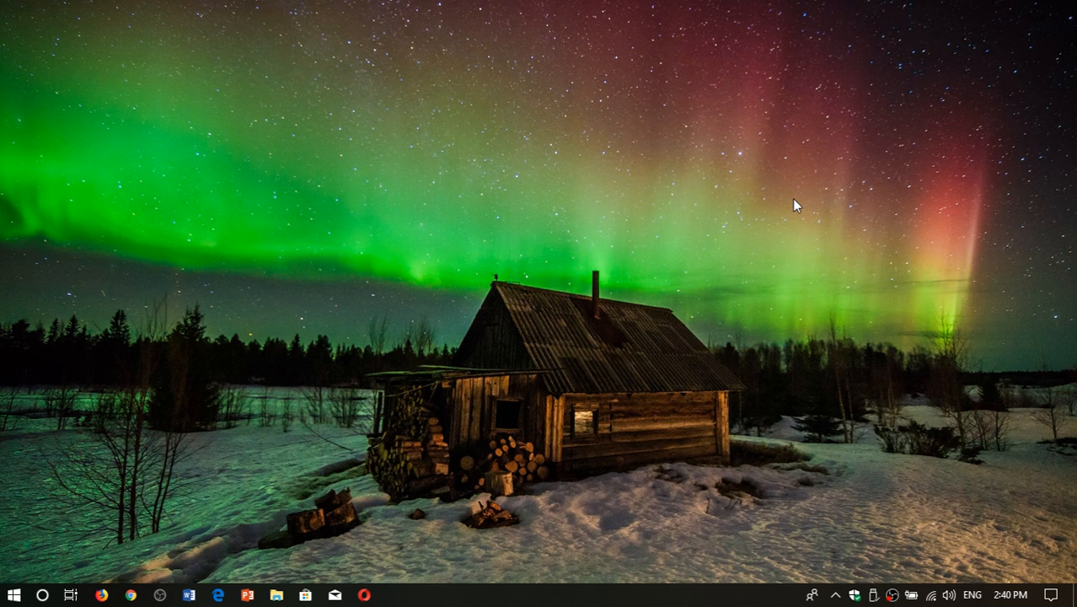
mouse_move(671, 526)
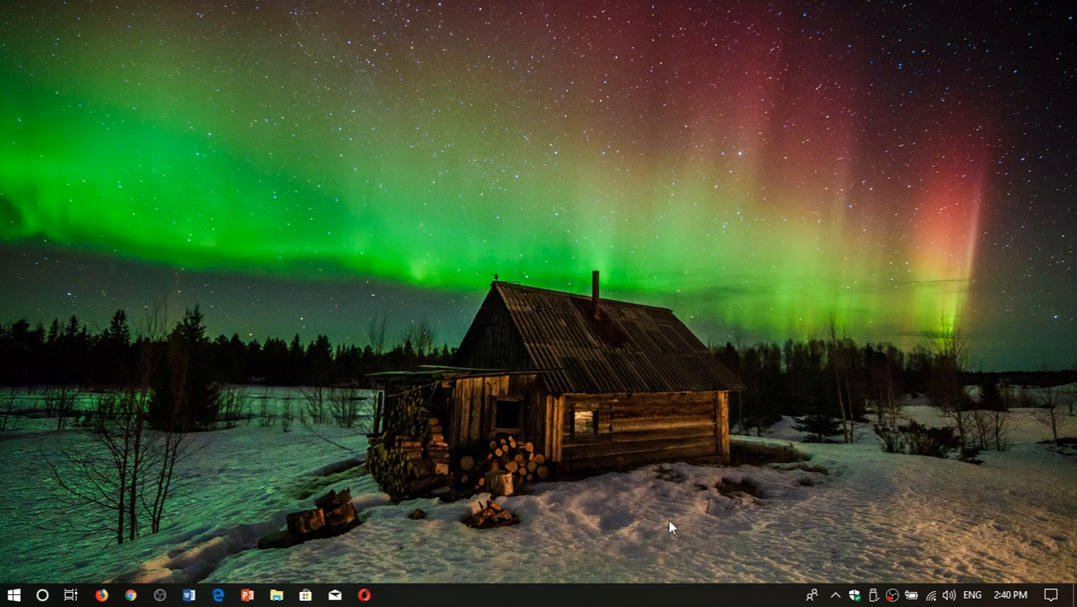
mouse_move(600, 604)
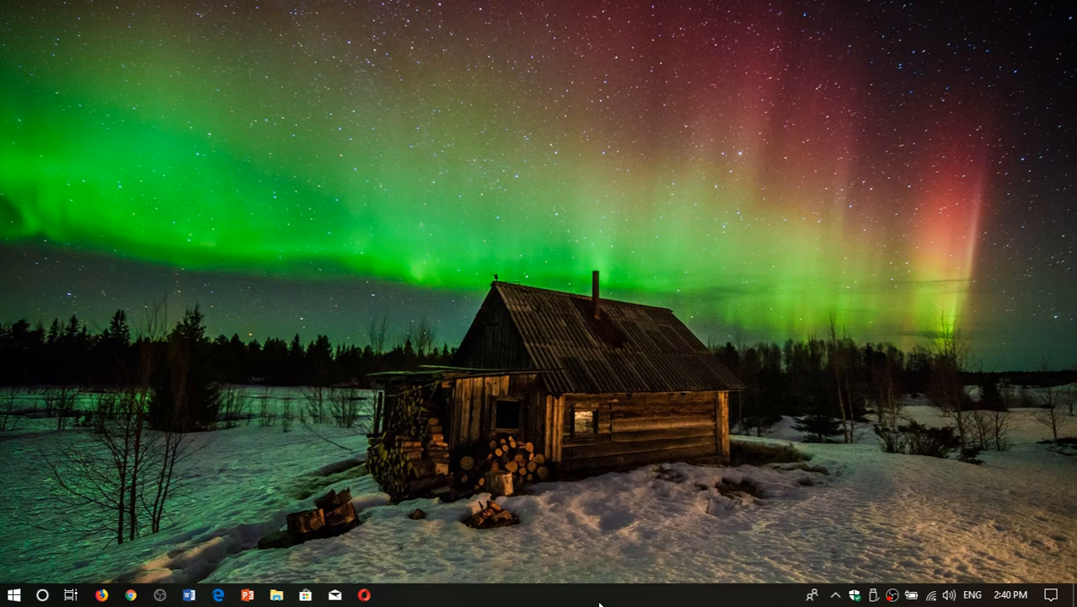
mouse_move(668, 534)
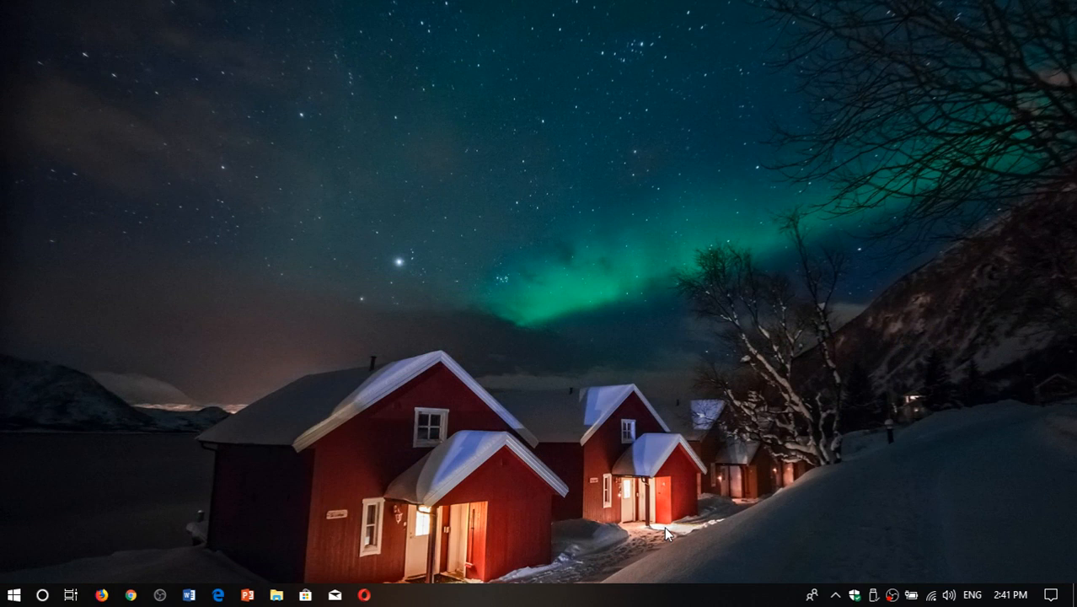
mouse_move(530, 602)
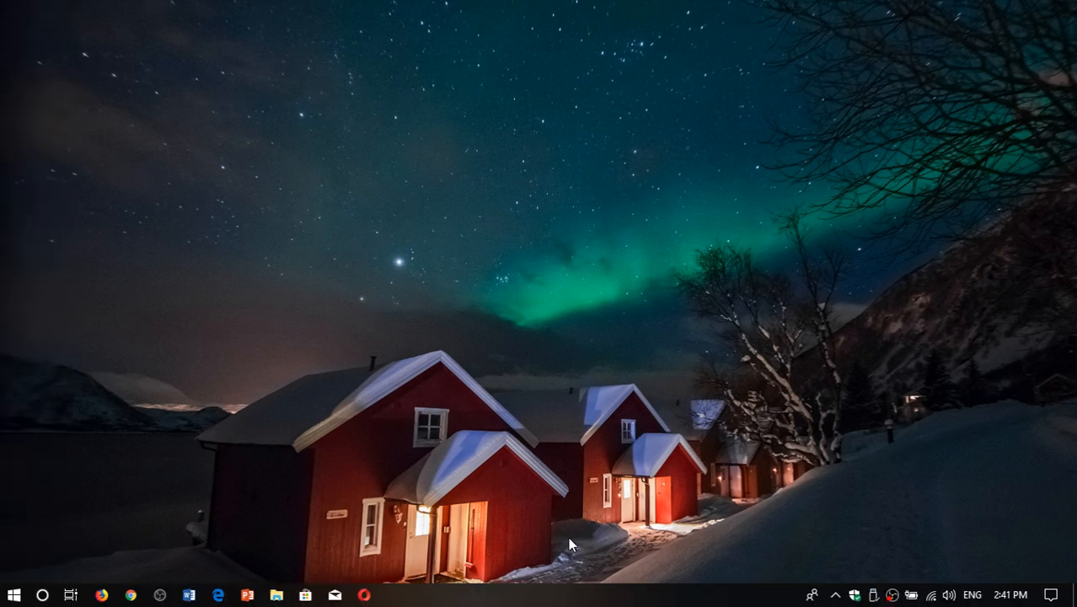
mouse_move(776, 496)
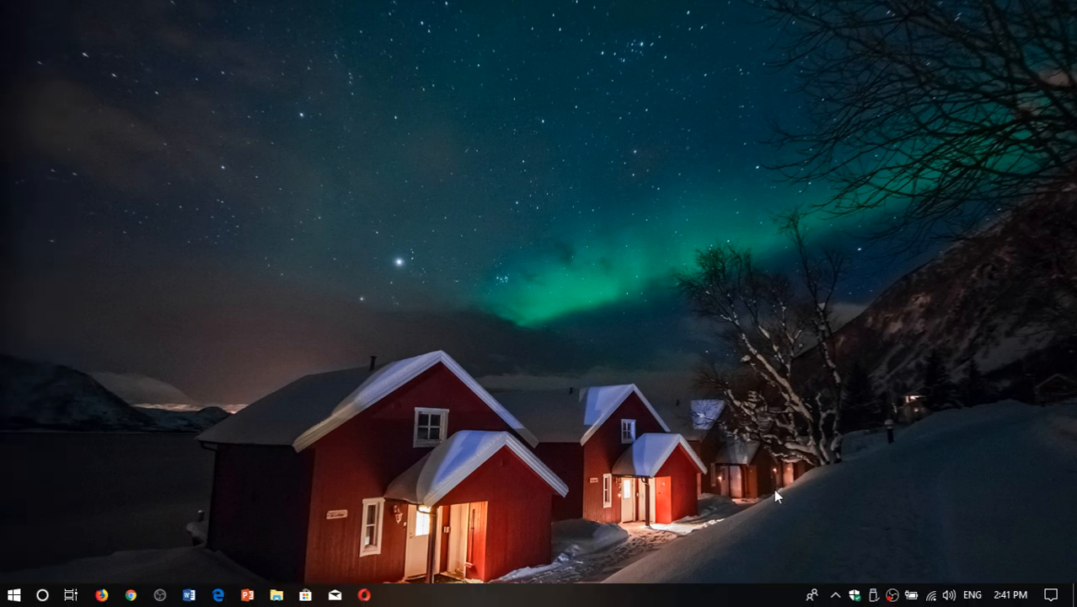
mouse_move(574, 521)
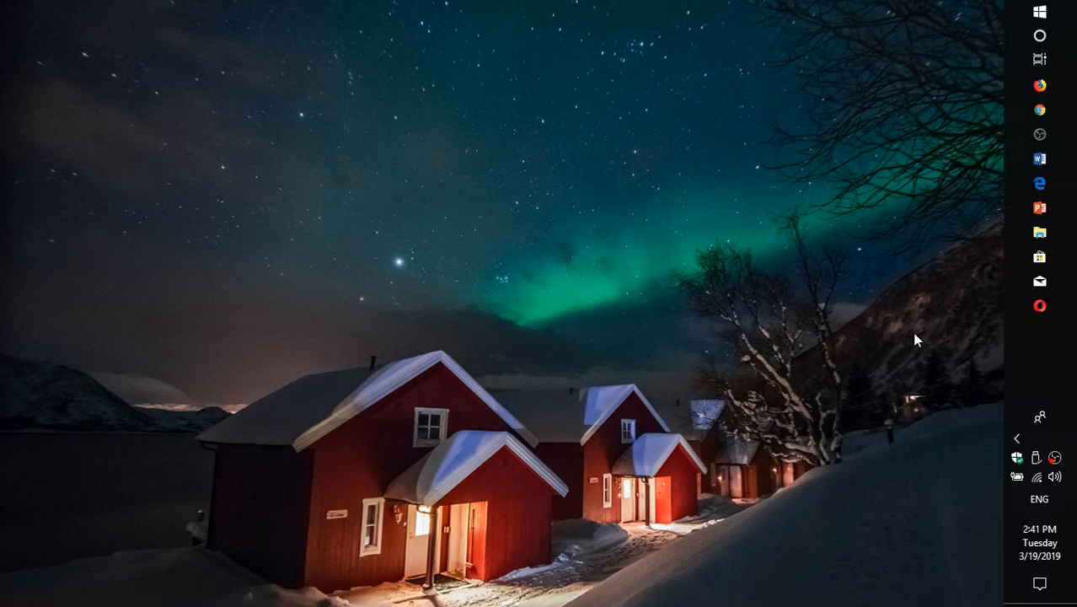
mouse_move(965, 310)
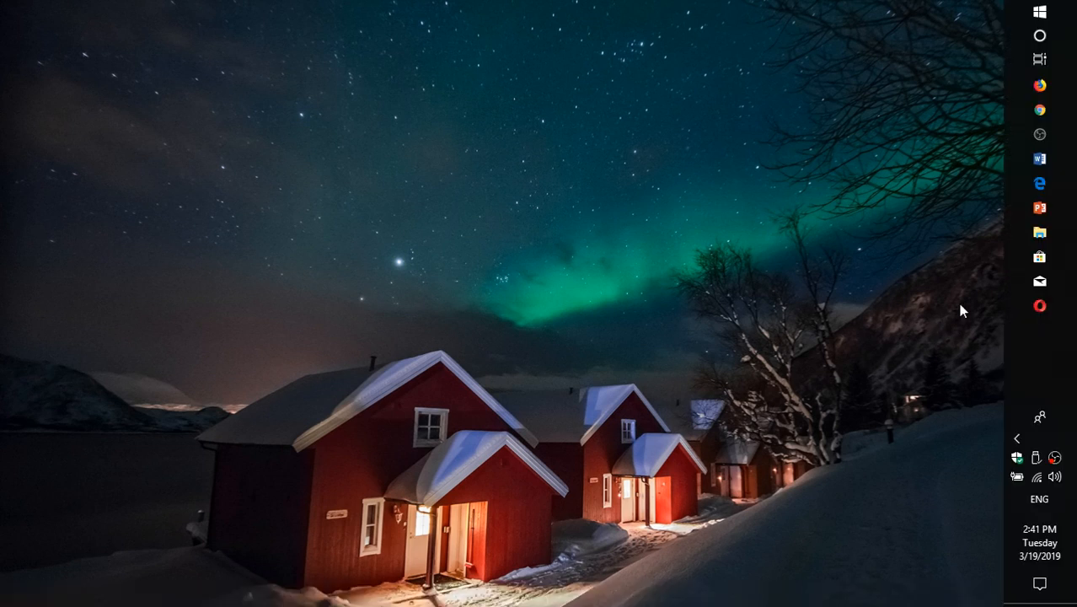
mouse_move(1038, 352)
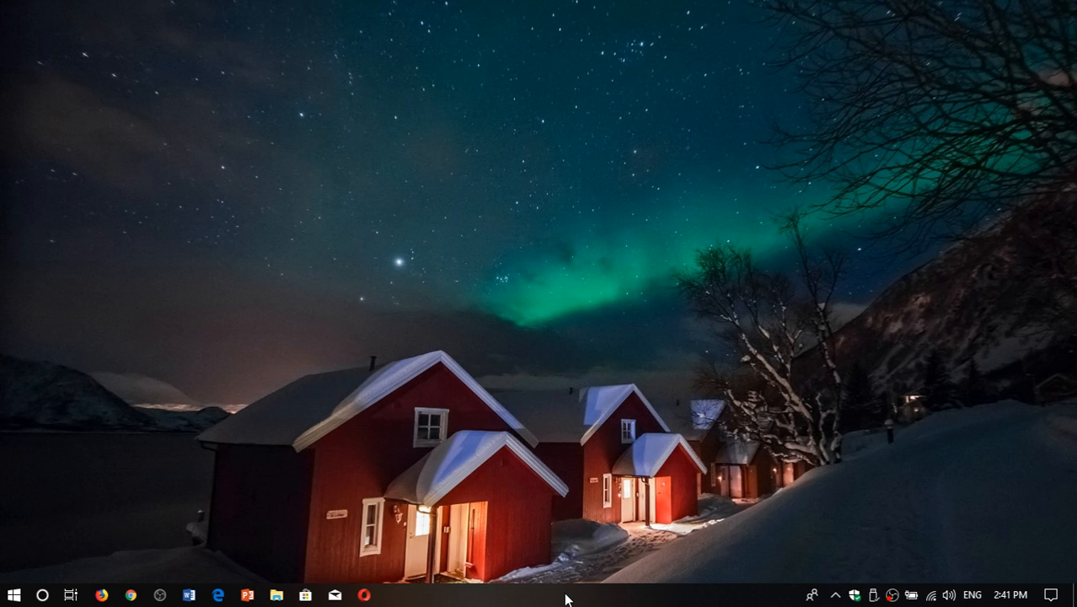
- Lock the taskbar from its context menu and reopen the menu to confirm the lock is checked
right_click(565, 598)
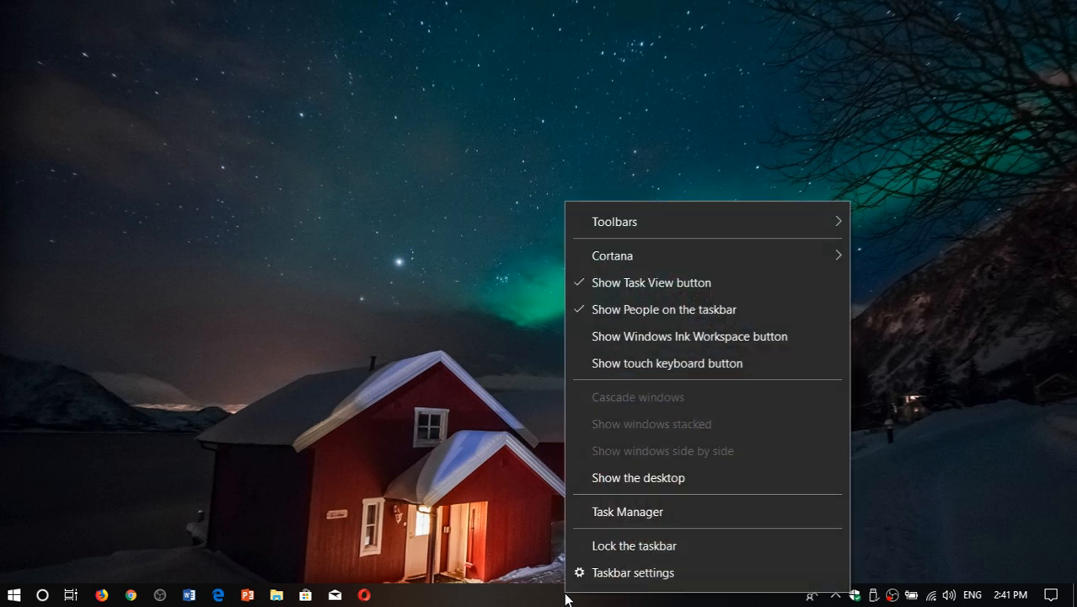
mouse_move(634, 546)
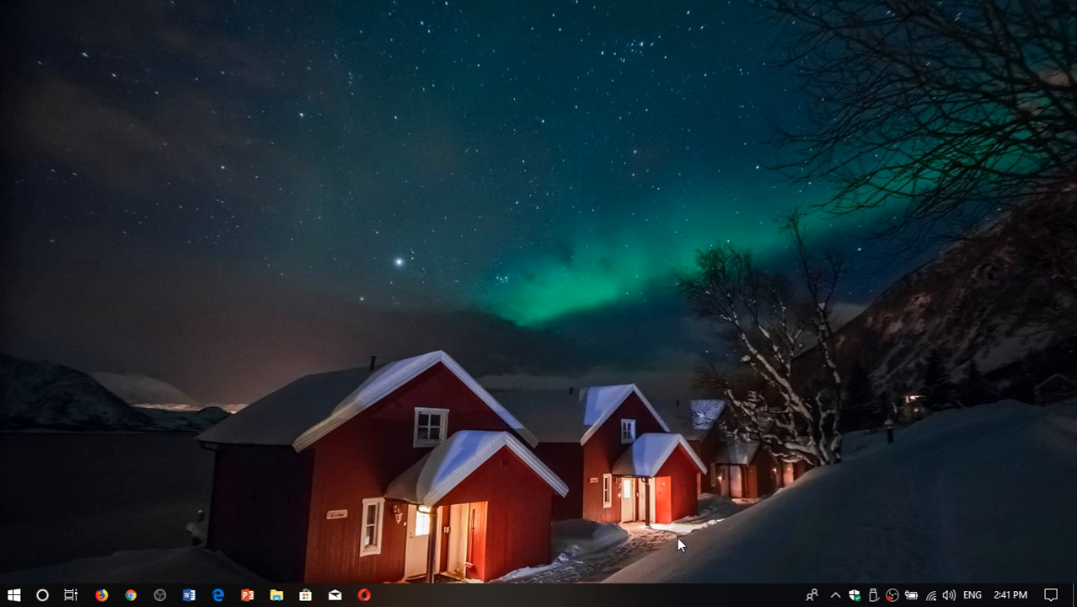
mouse_move(1035, 273)
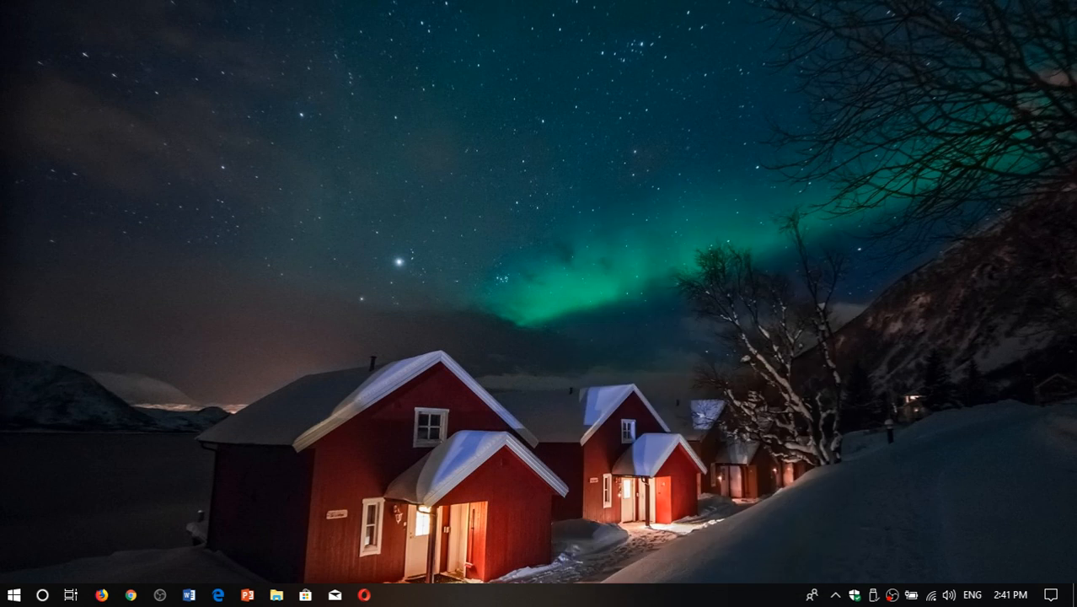
mouse_move(526, 481)
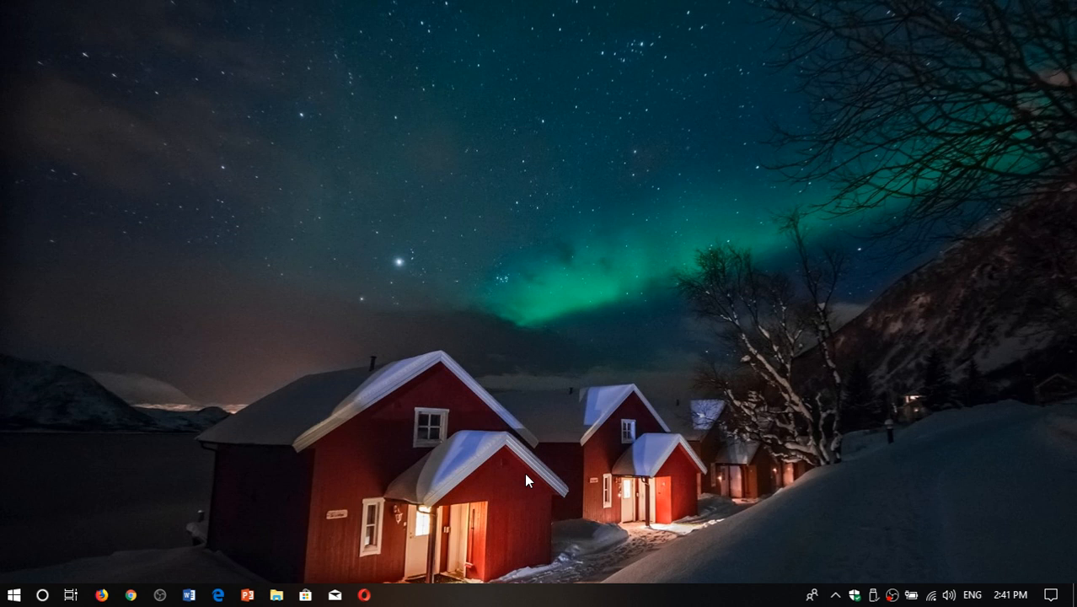
right_click(522, 593)
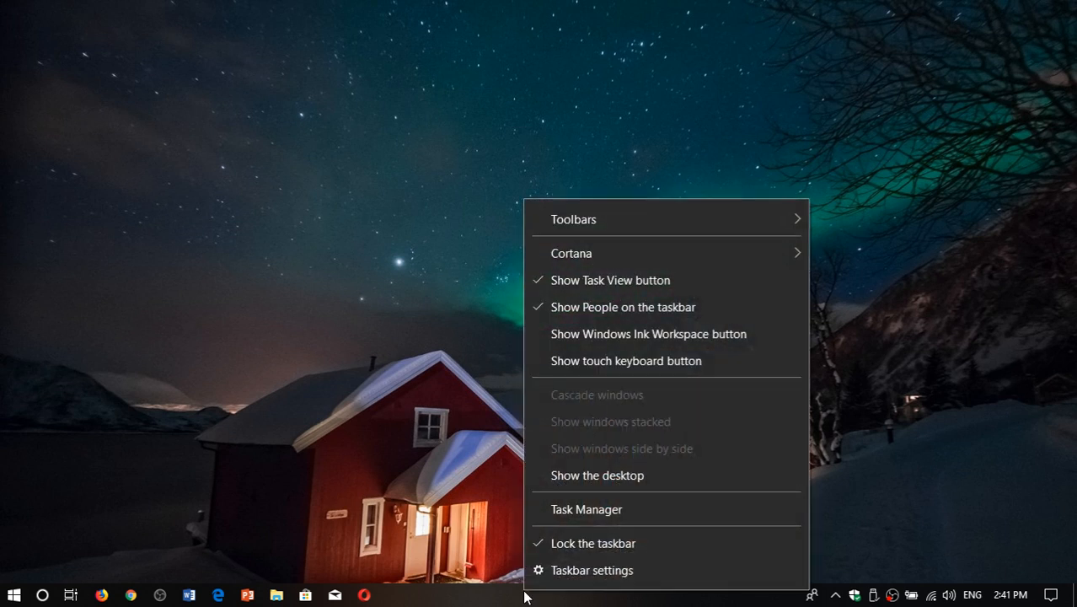
mouse_move(628, 538)
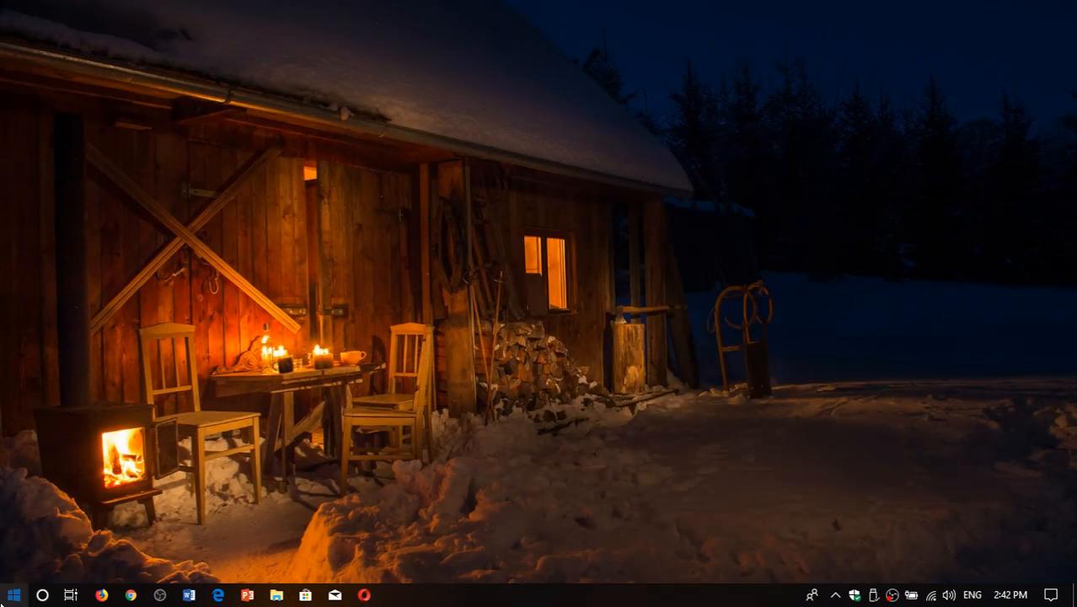
left_click(13, 594)
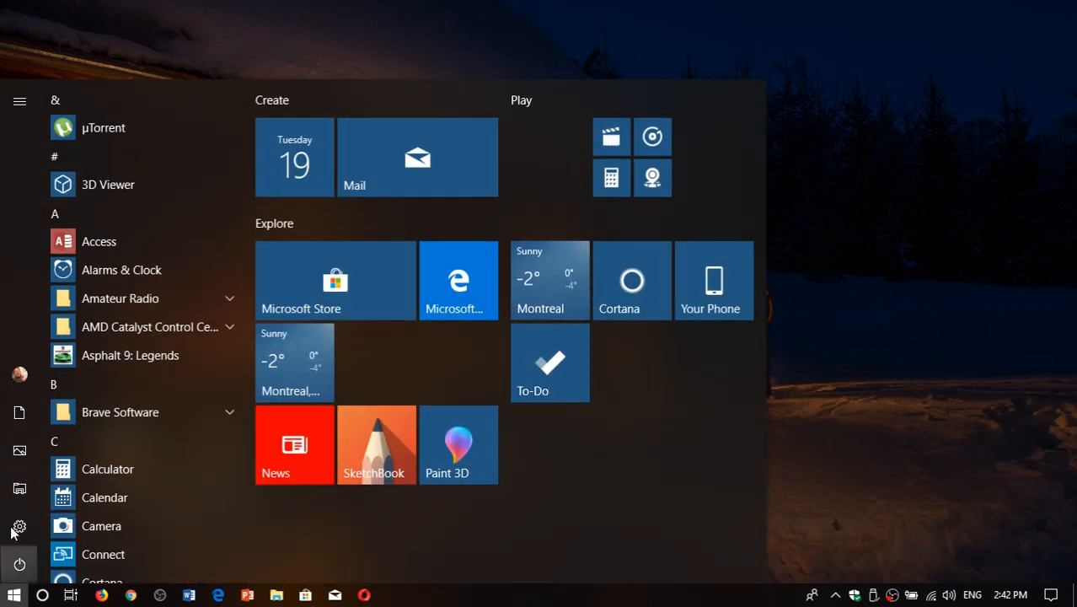
left_click(19, 526)
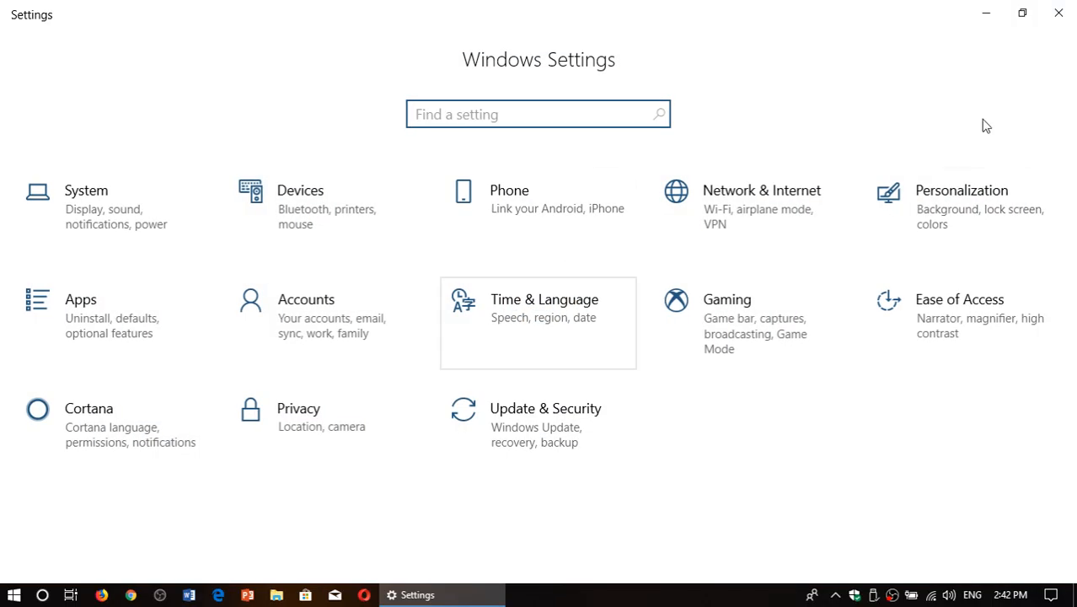
left_click(961, 189)
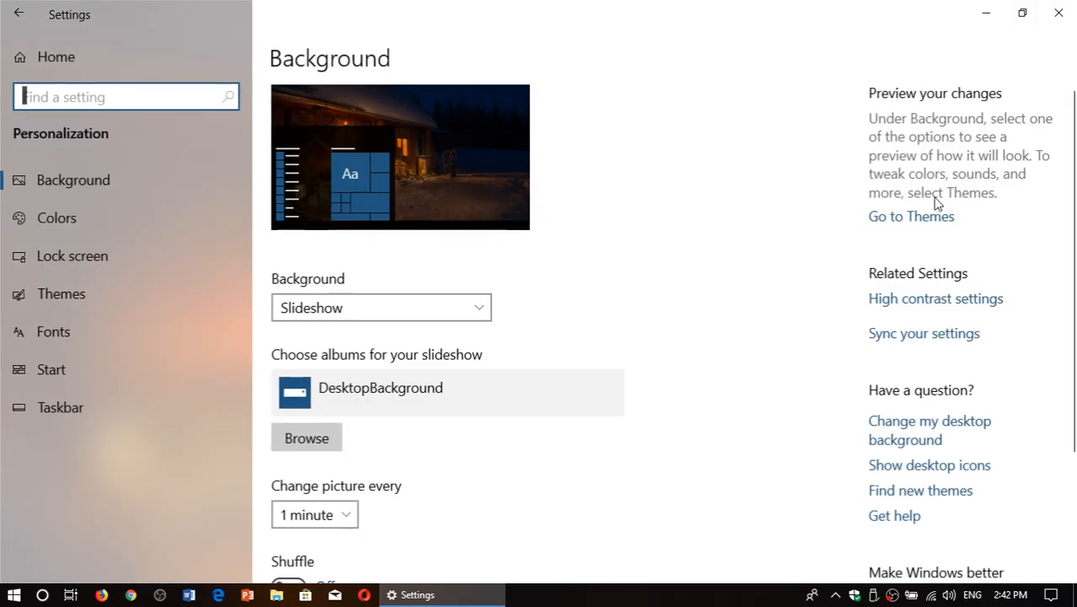
left_click(61, 406)
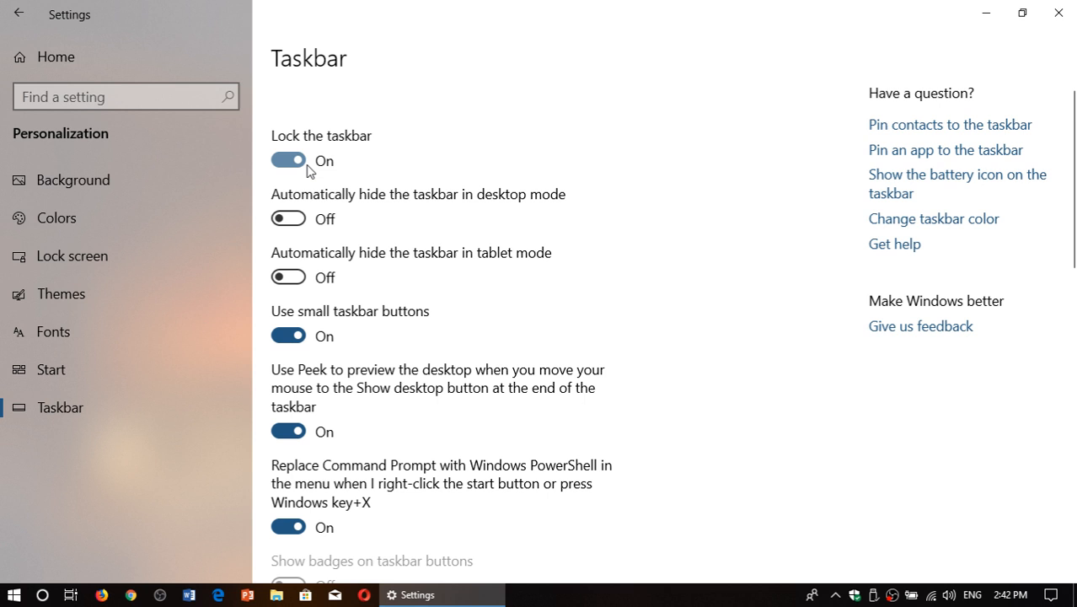
left_click(288, 160)
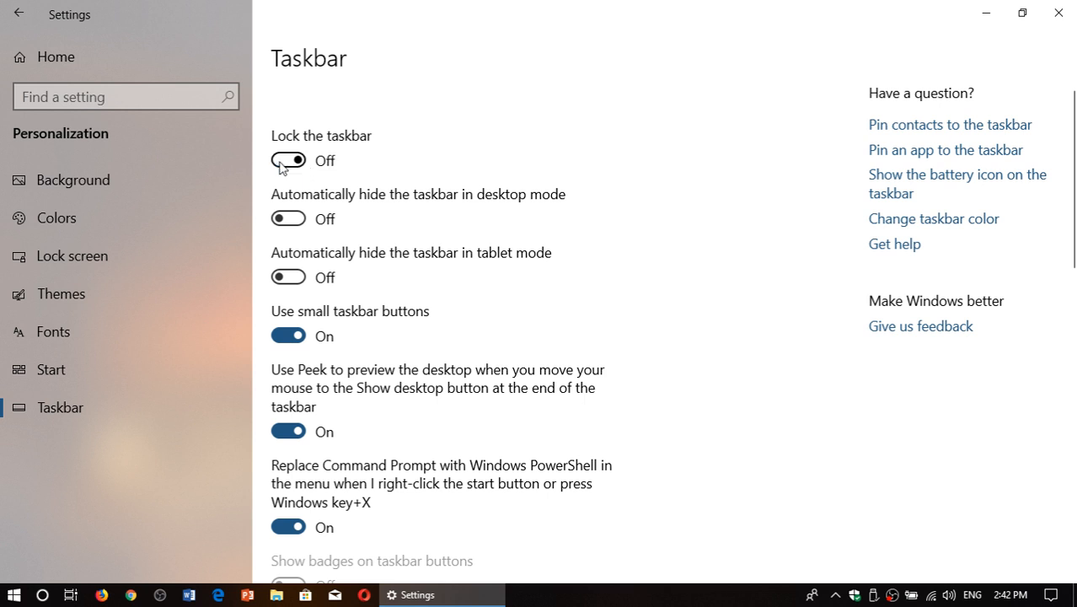
left_click(289, 161)
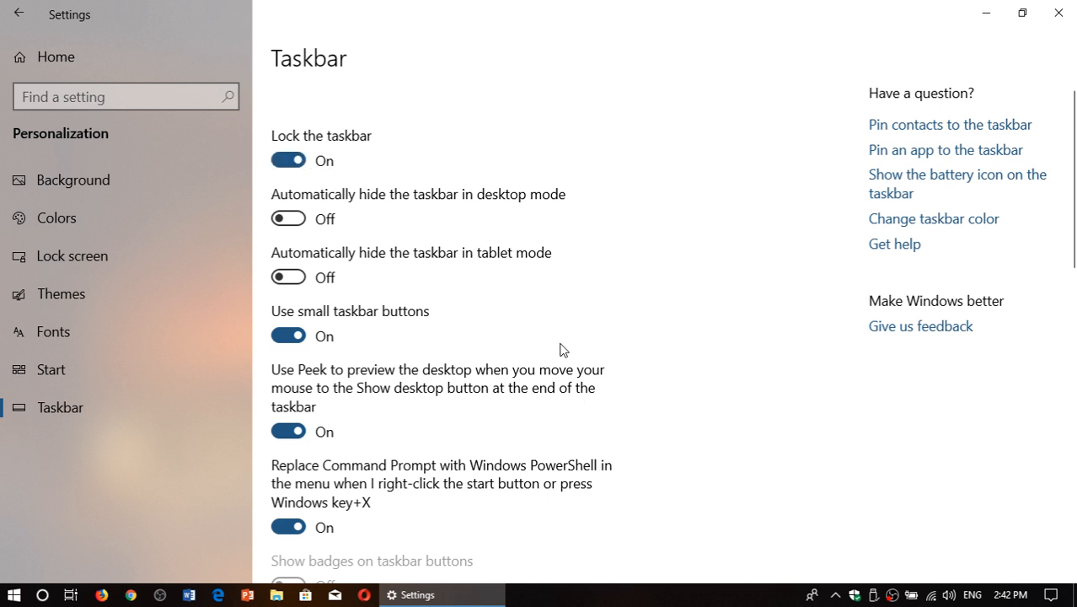
mouse_move(1059, 14)
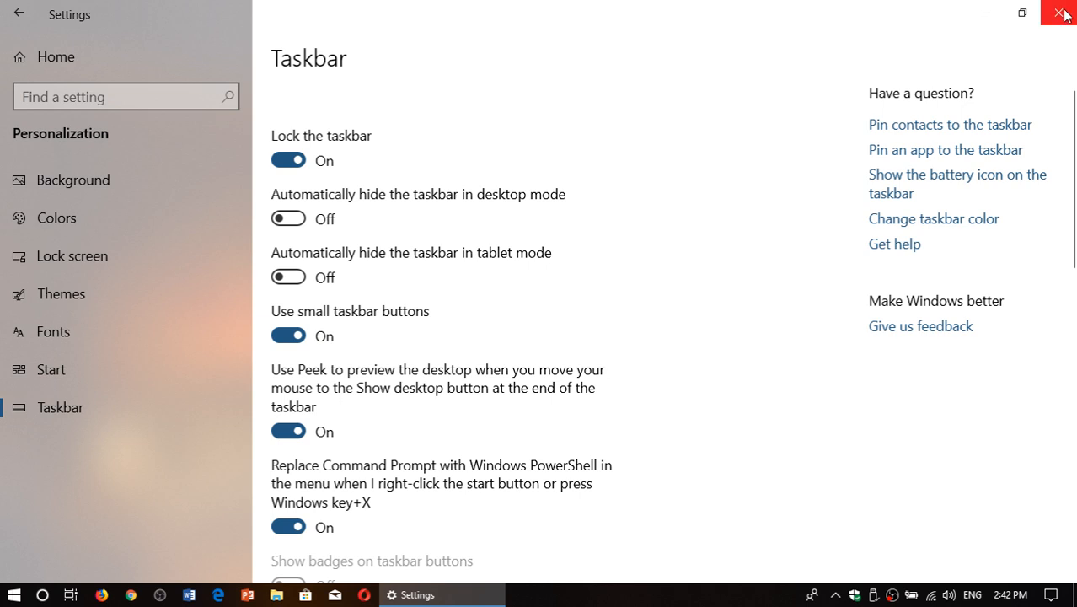
left_click(1064, 14)
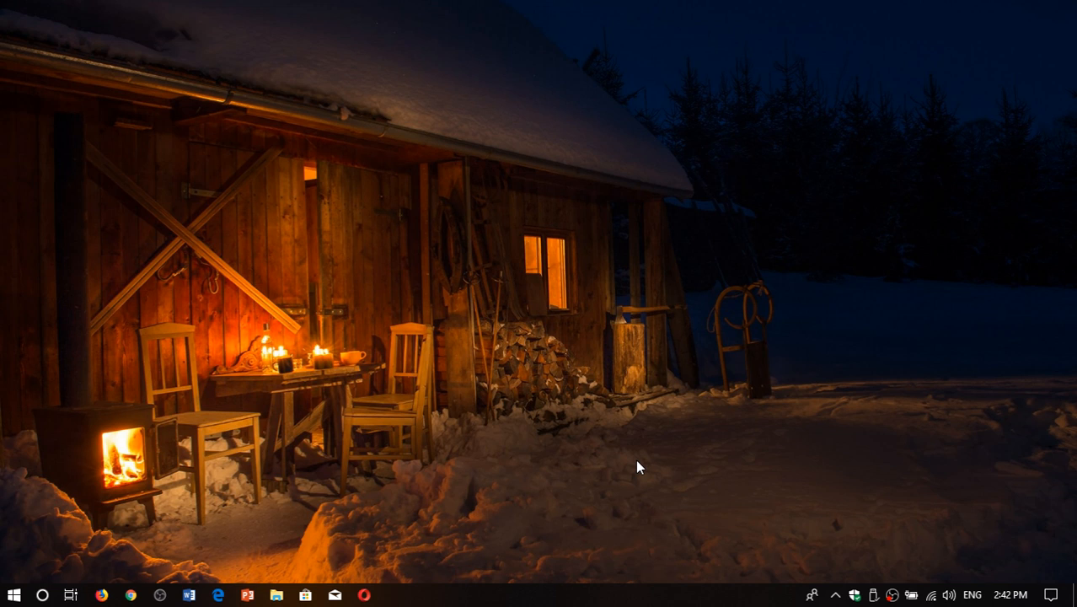
mouse_move(648, 509)
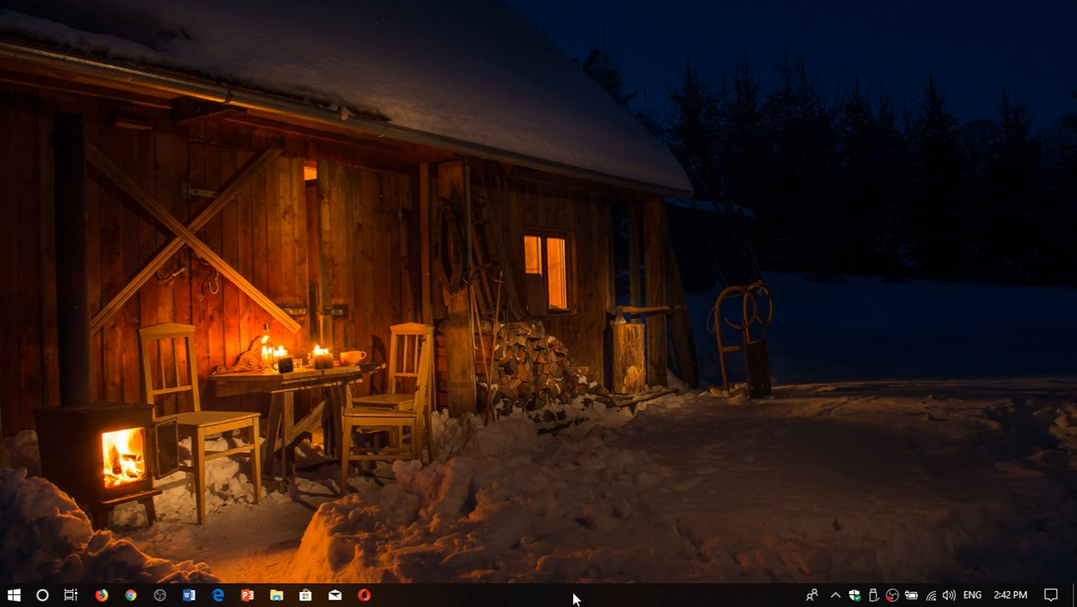
- Uncheck Lock the taskbar from the context menu and confirm it is unlocked
right_click(573, 597)
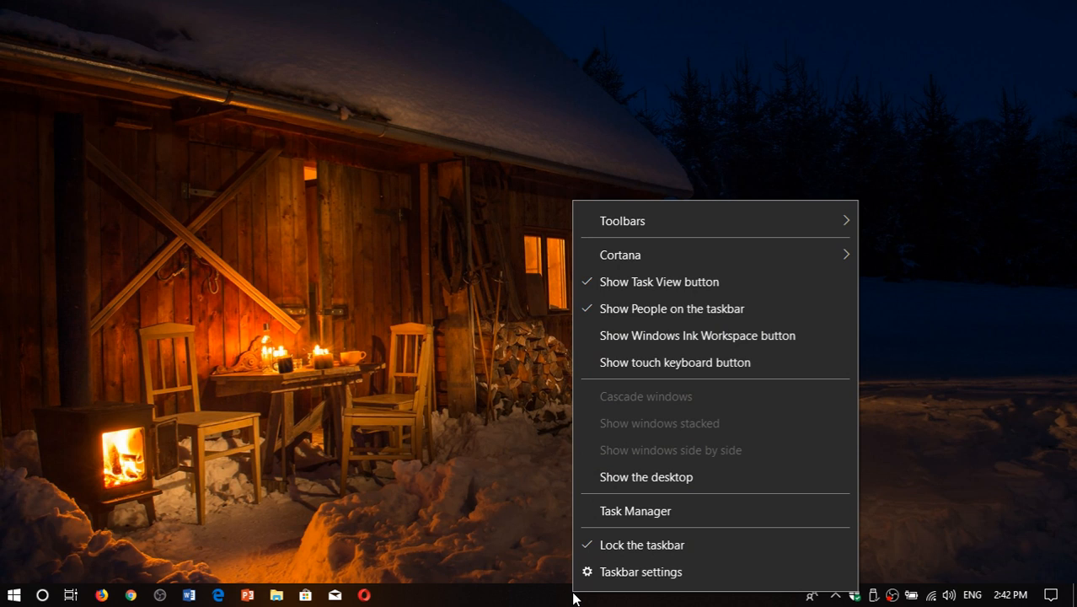
mouse_move(642, 545)
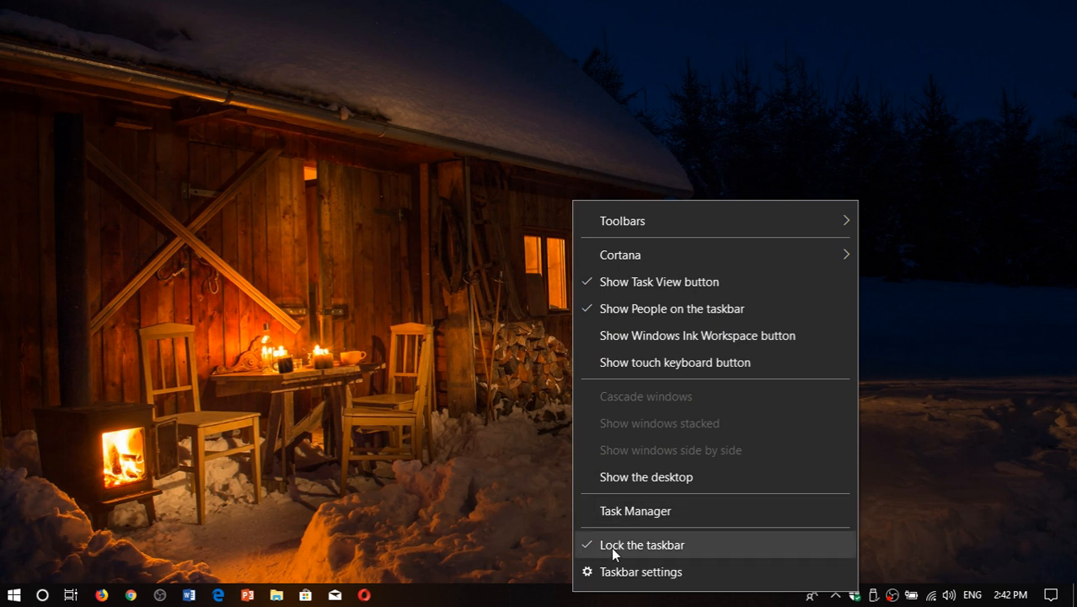
left_click(642, 543)
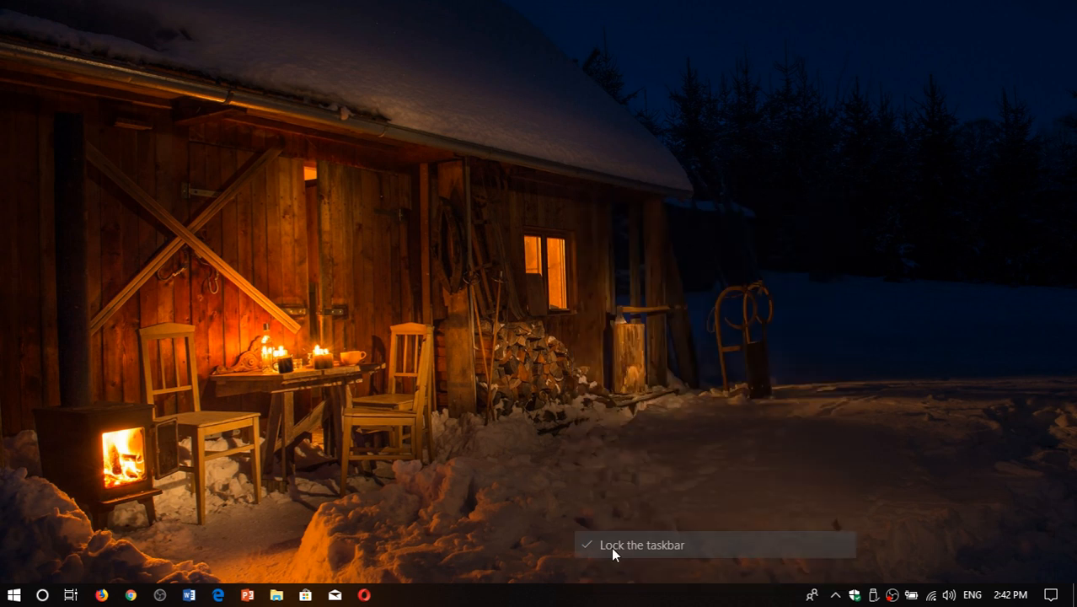
right_click(614, 553)
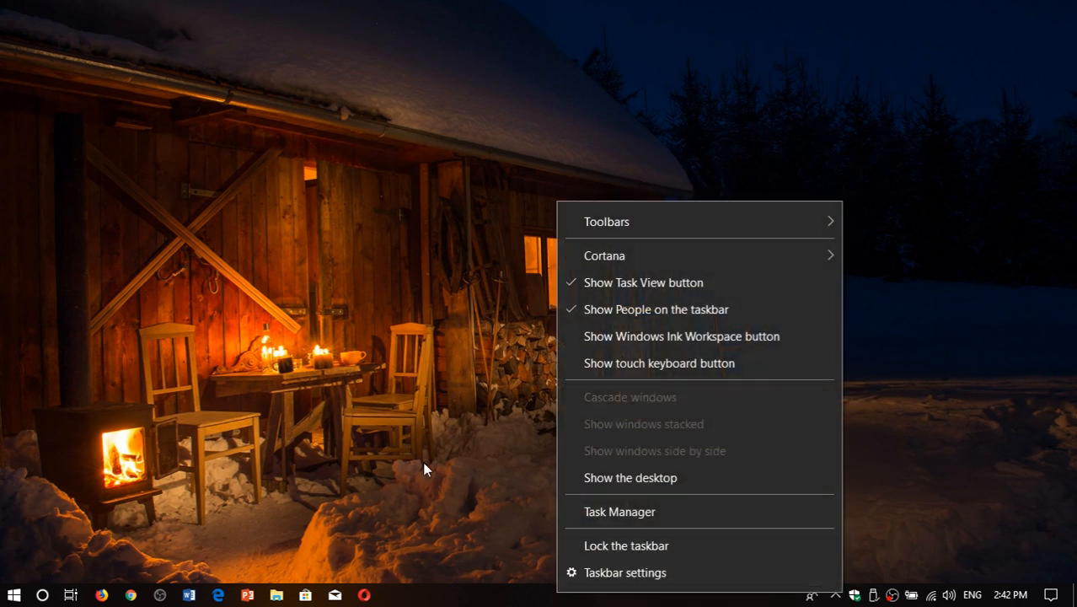